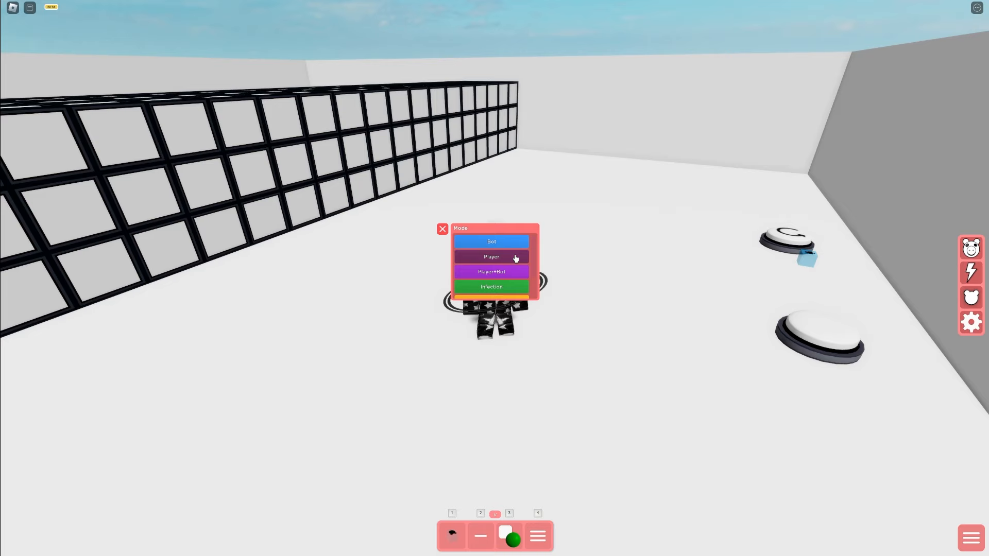
# Choose Player in the Mode menu to begin the Piggy round and spawn as Piggy
pyautogui.click(491, 256)
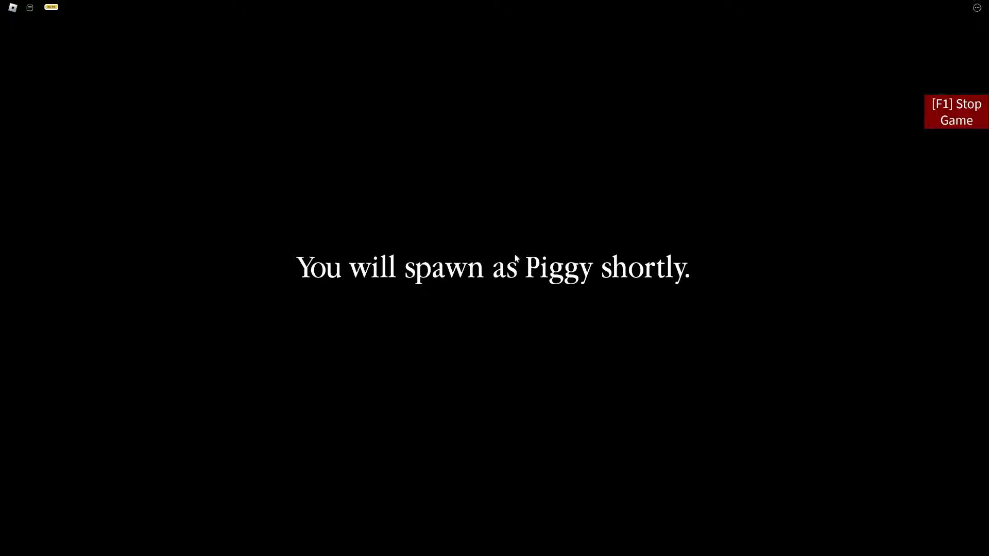